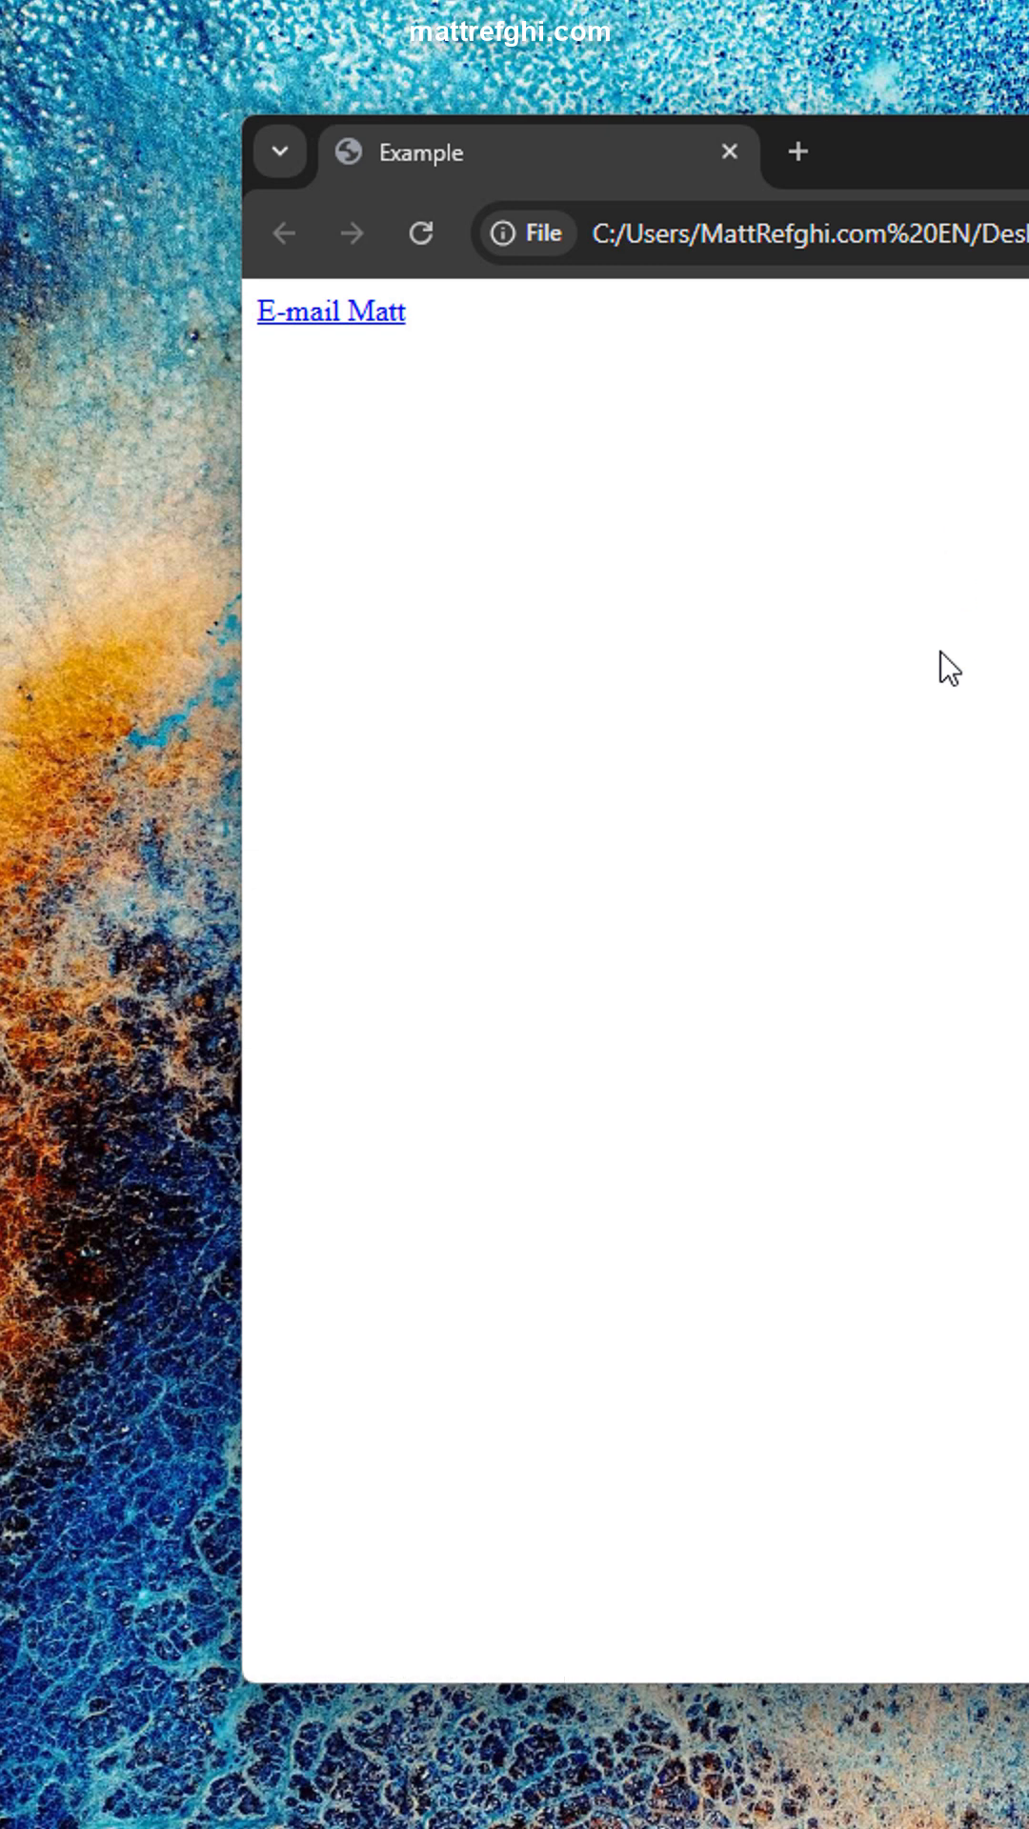
Try the page's E-mail link, then copy the chrome://settings/handlers address from Notepad.
left_click(331, 312)
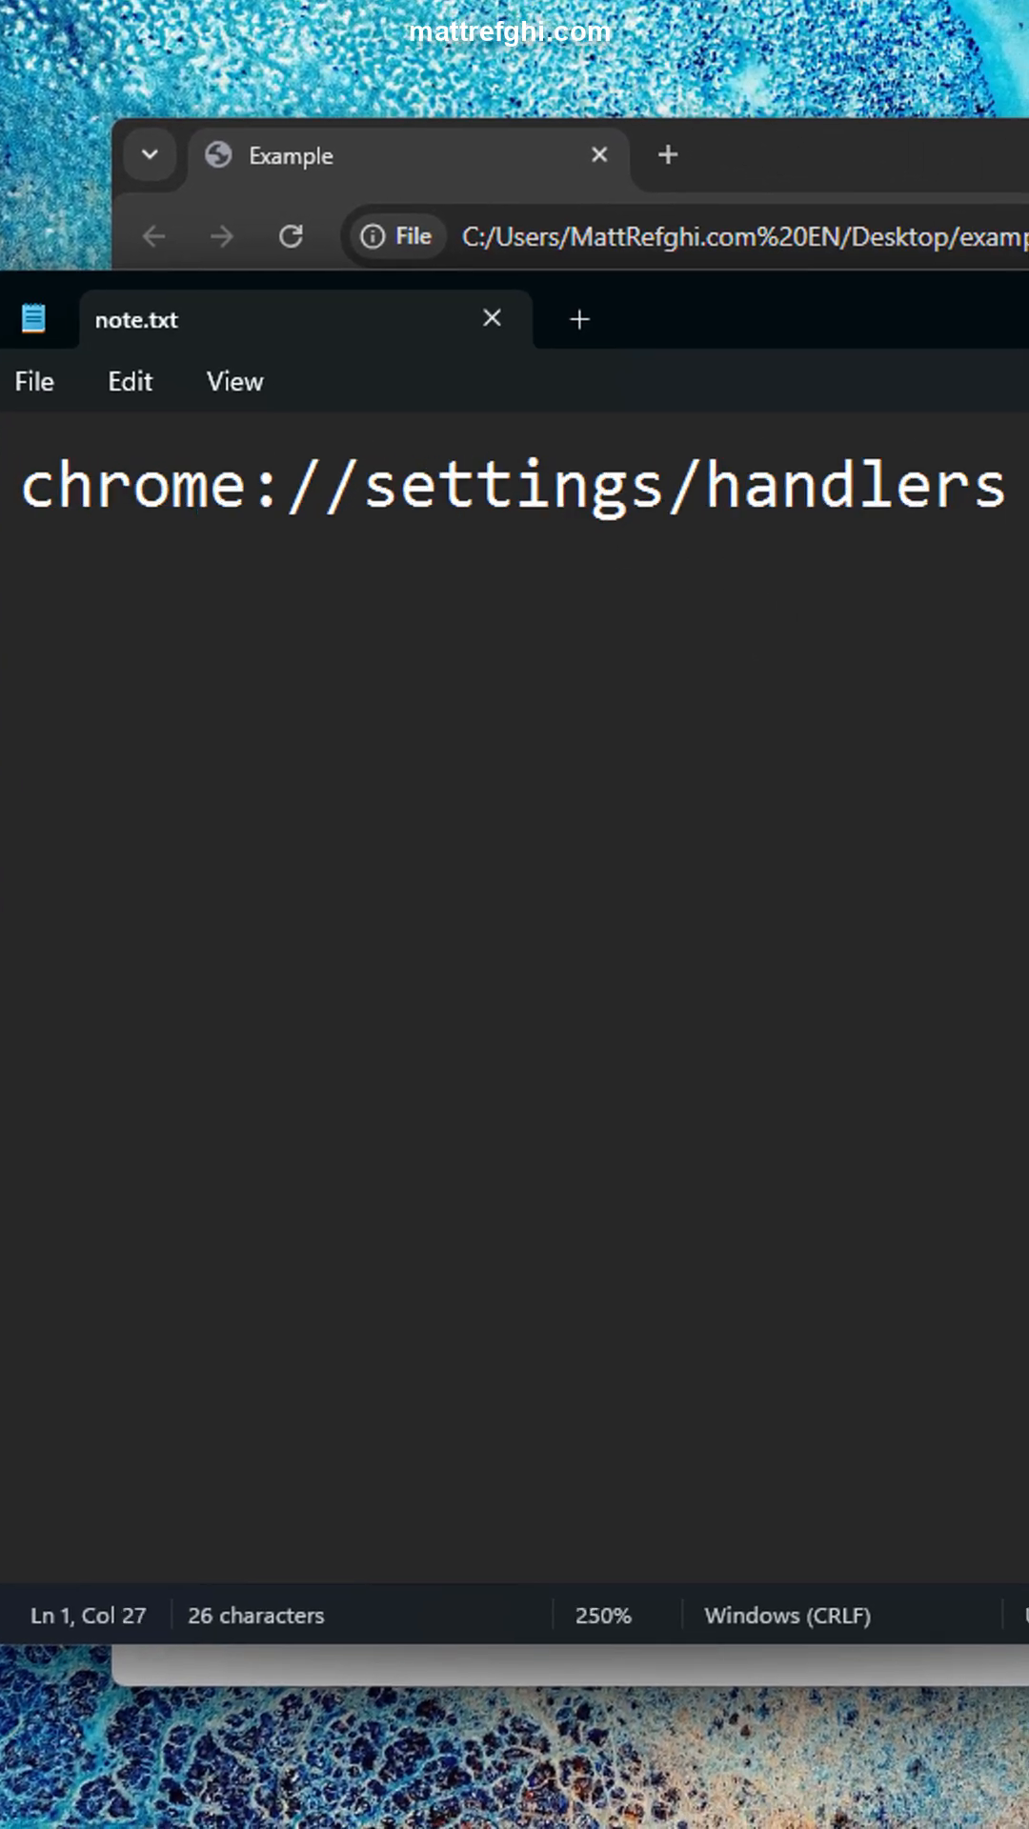
key("ctrl+a")
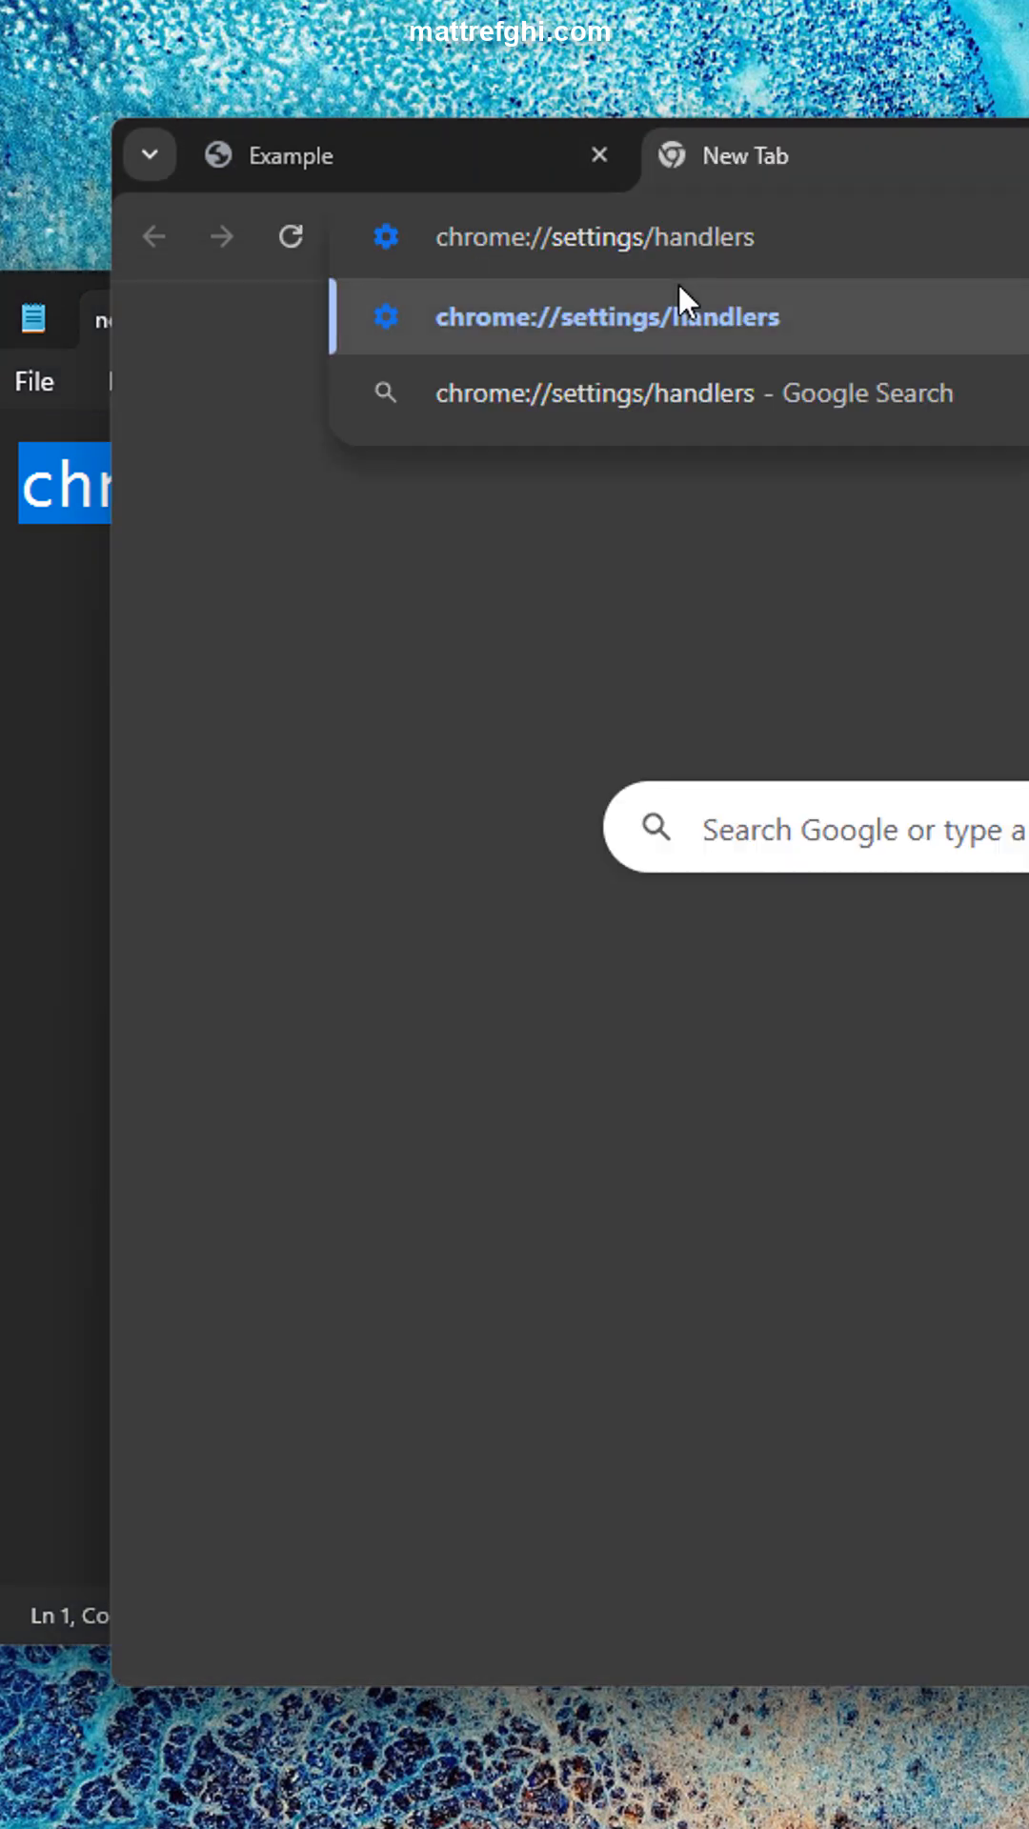
Go to chrome://settings/handlers from the address bar suggestion in a new tab.
left_click(607, 316)
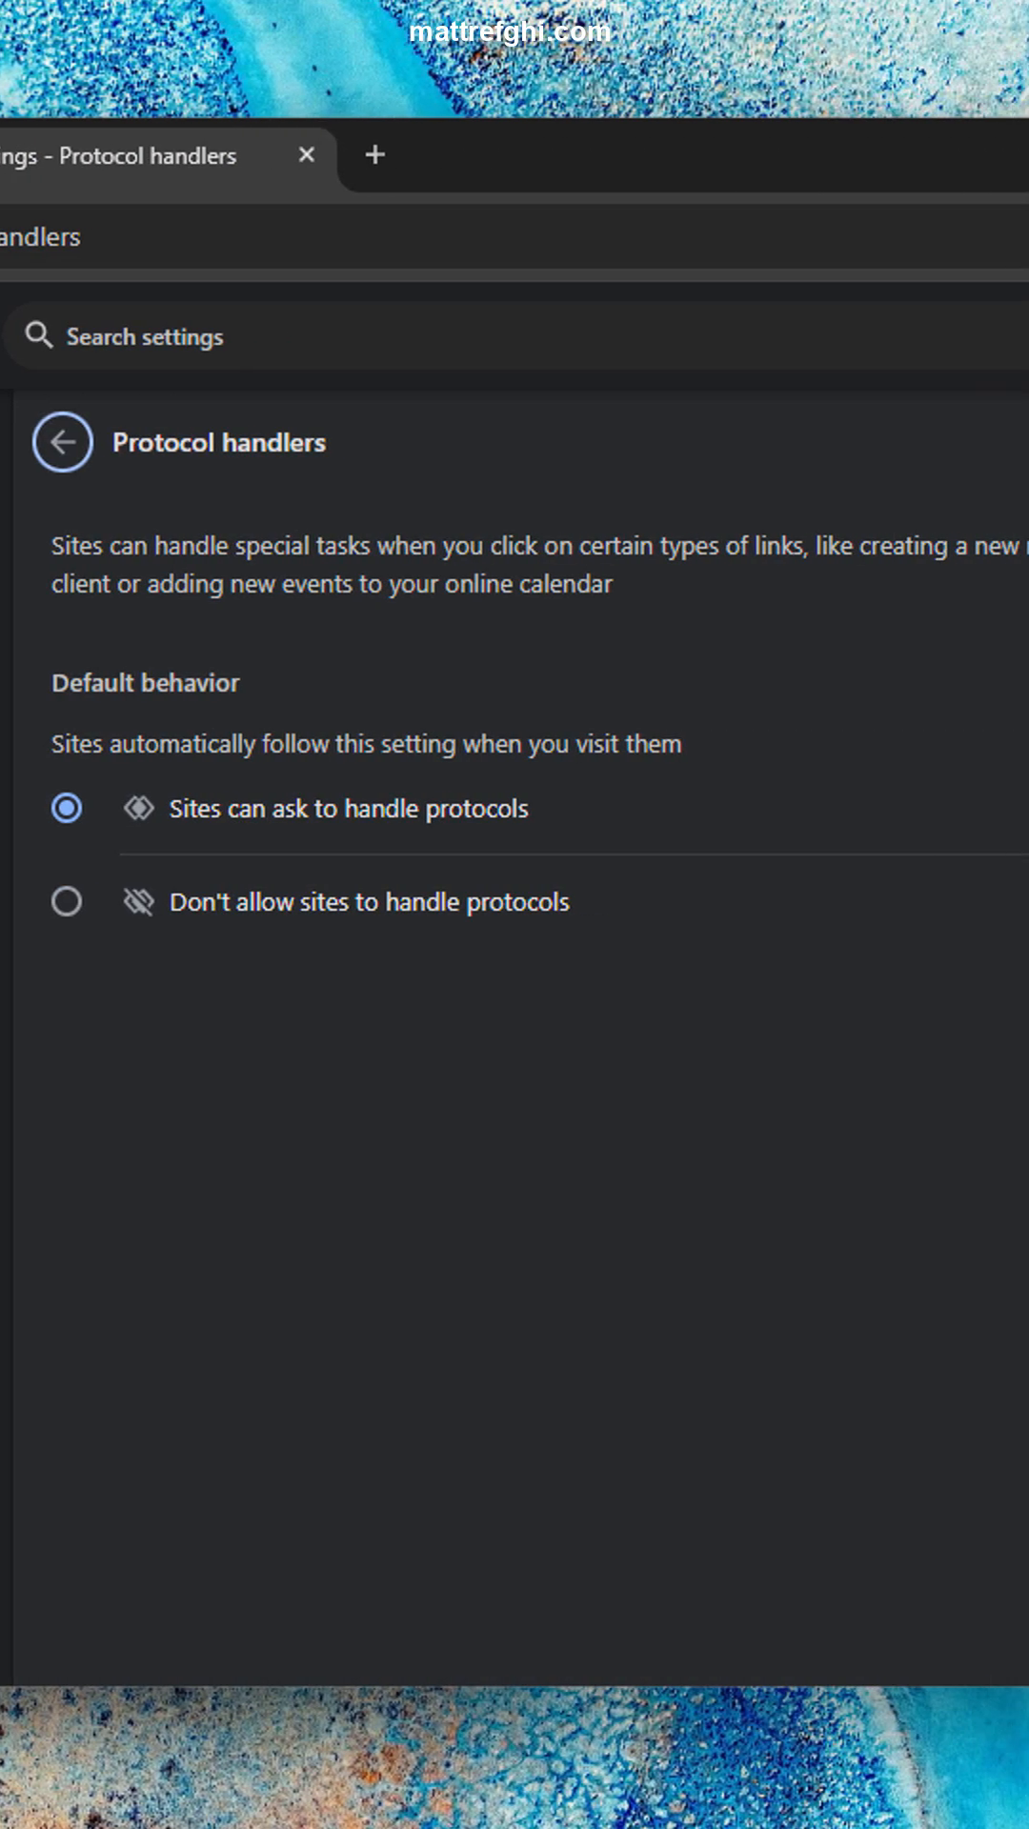
mouse_move(306, 855)
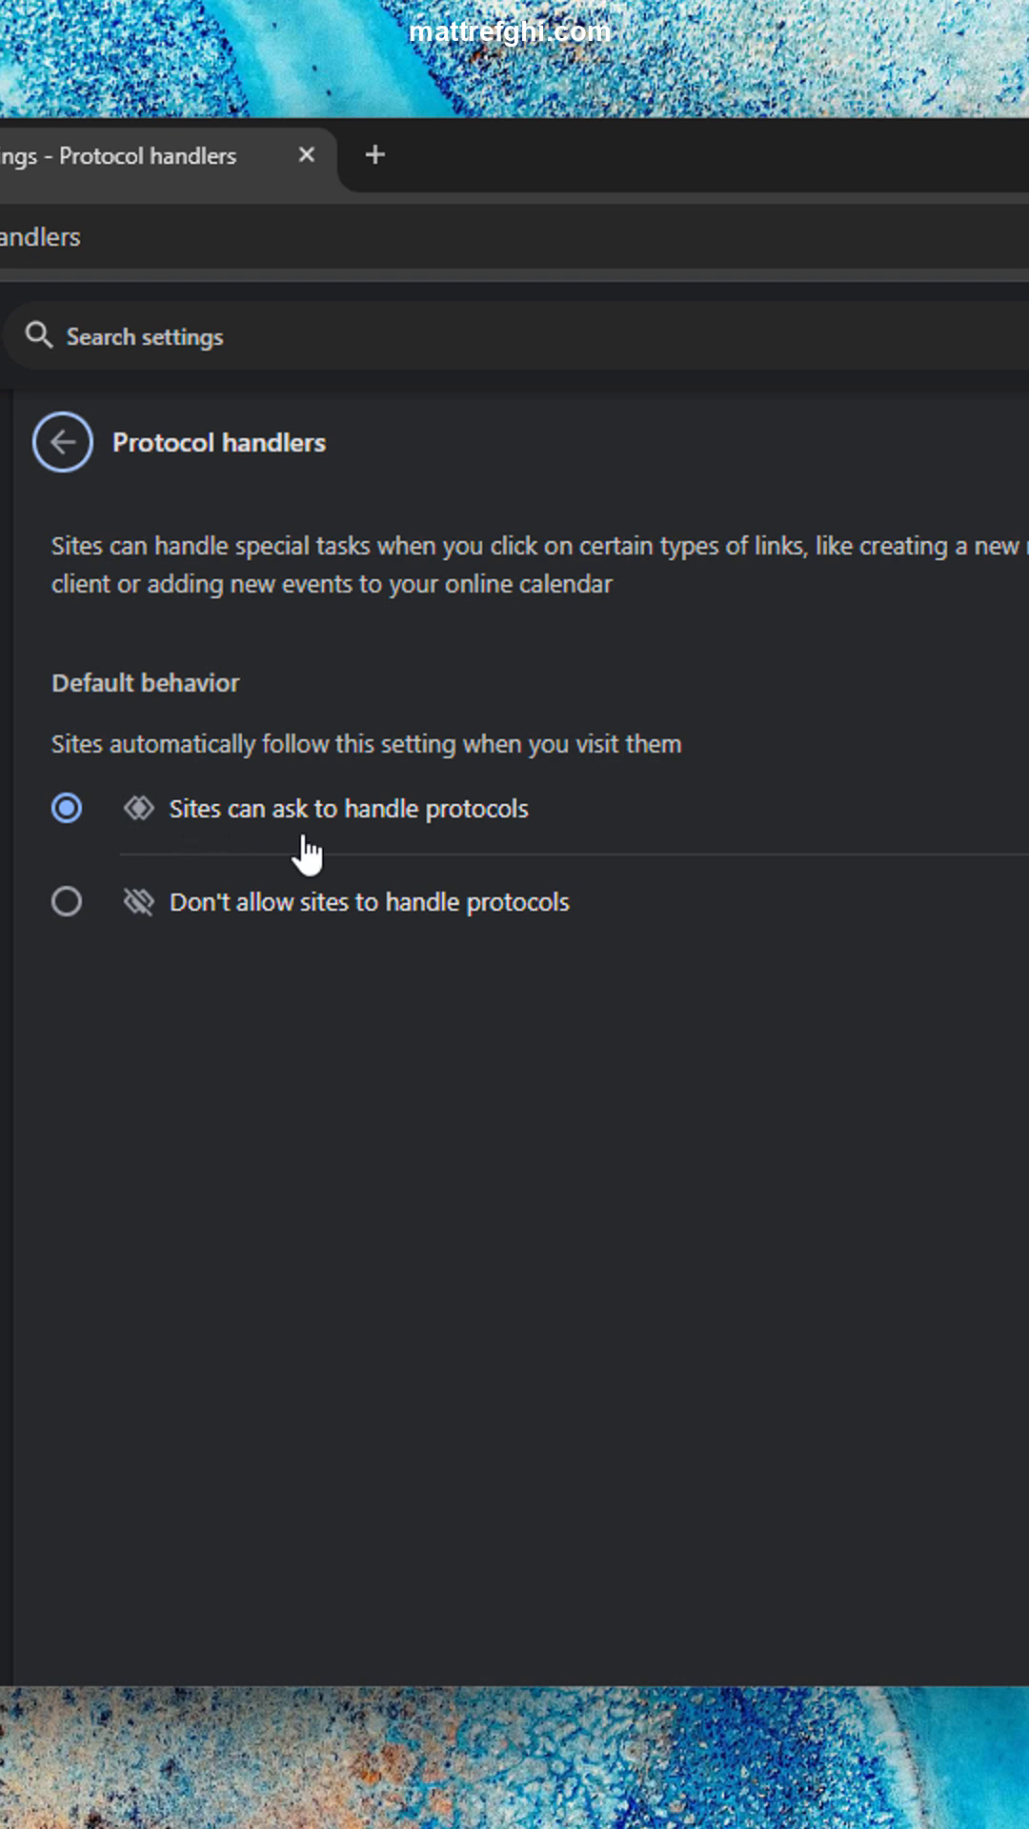
mouse_move(275, 1069)
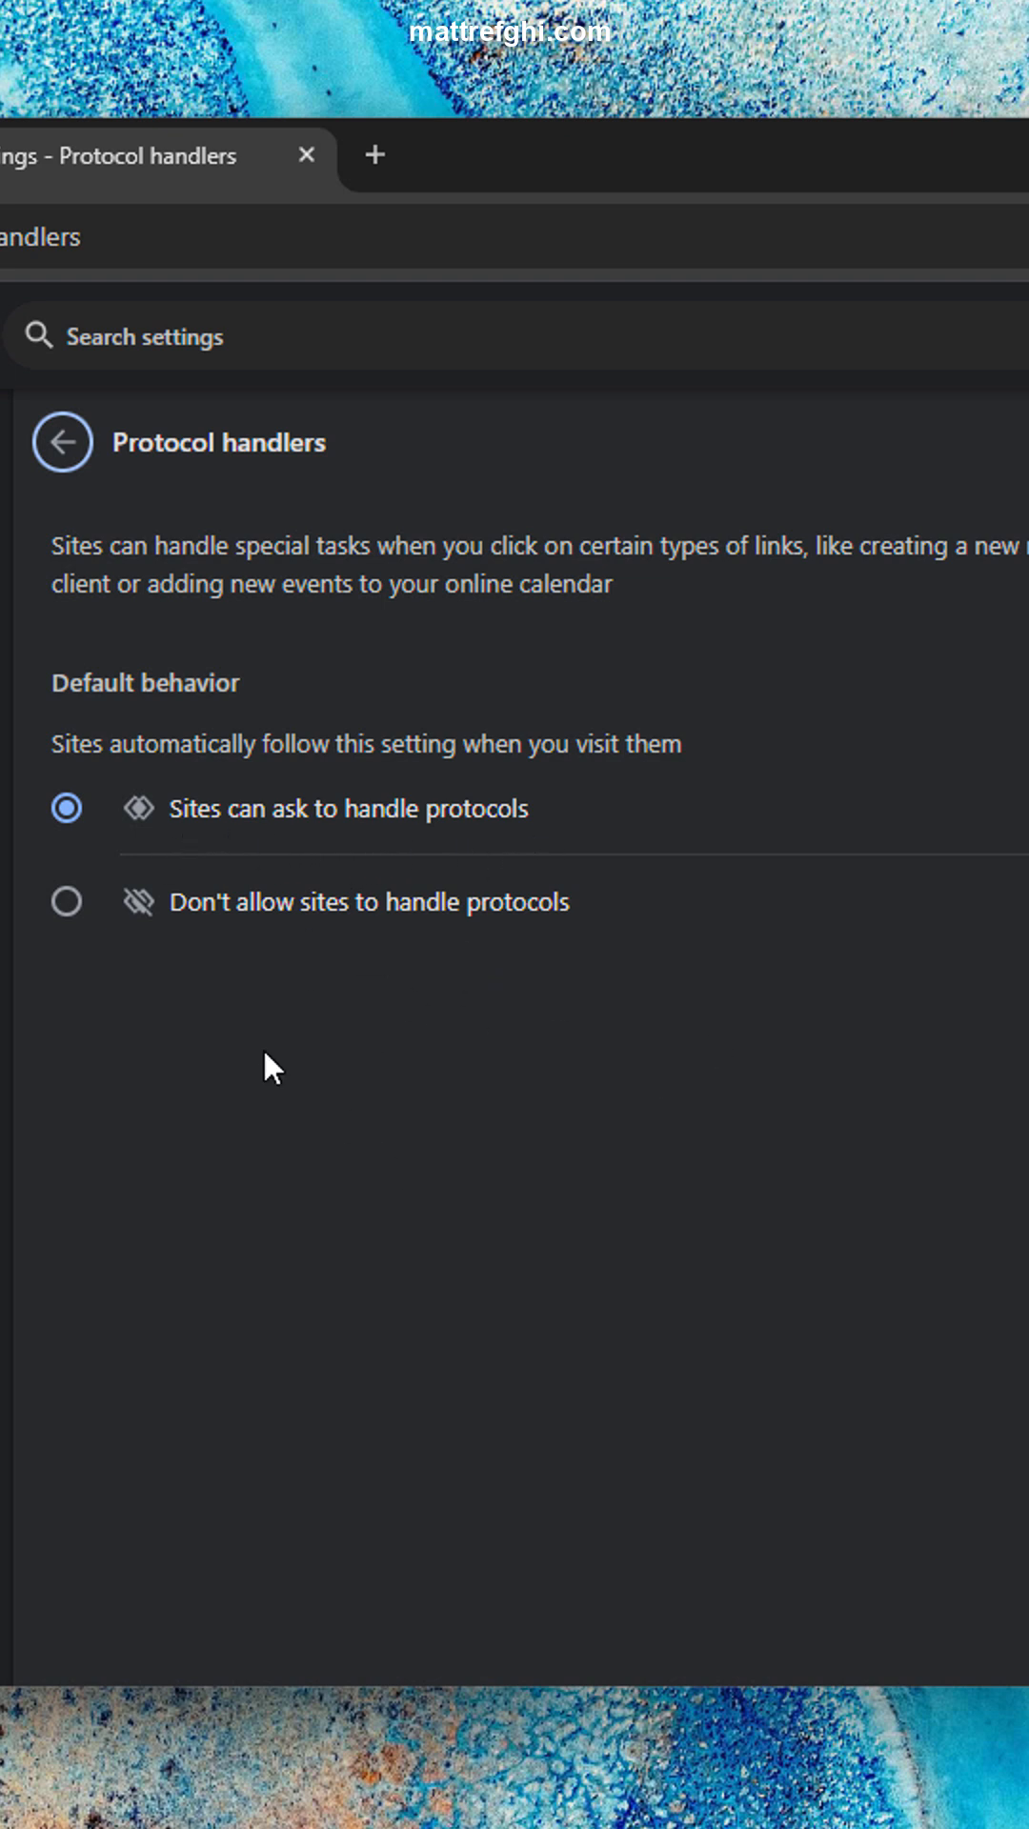
mouse_move(491, 1059)
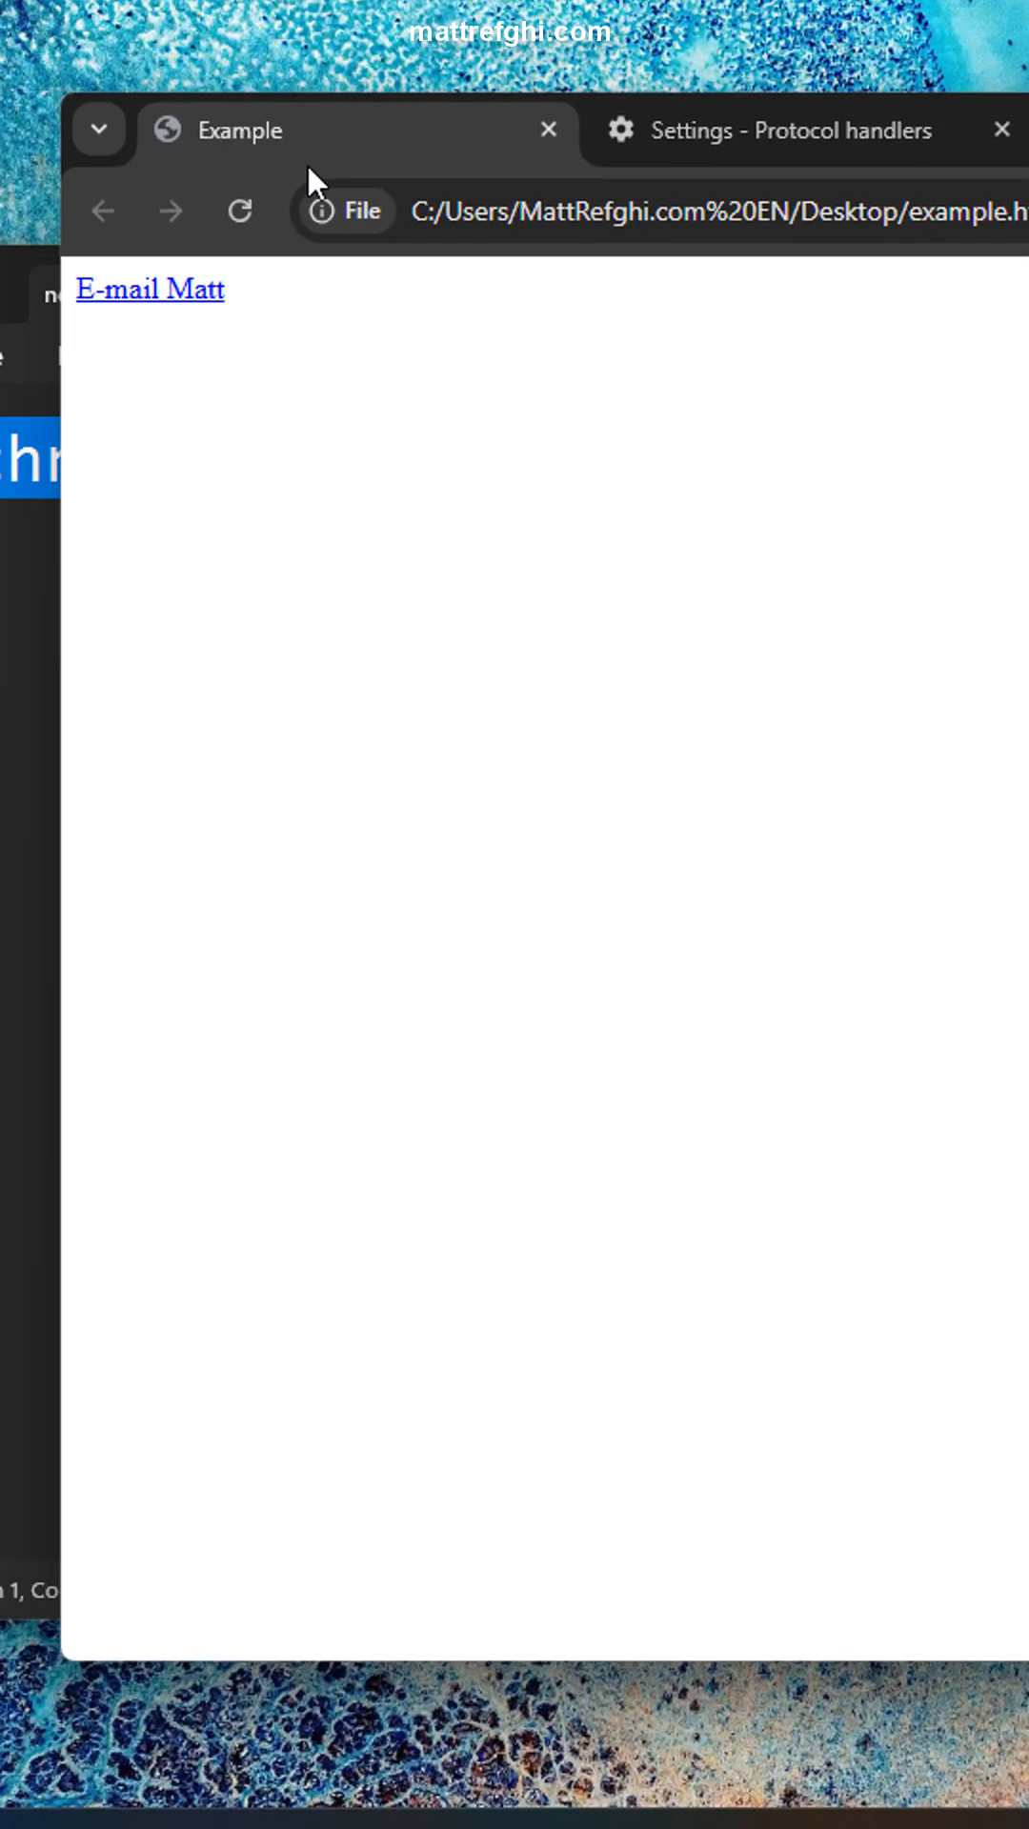
Click the E-mail Matt link on the Example page to get a Gmail compose window.
left_click(149, 289)
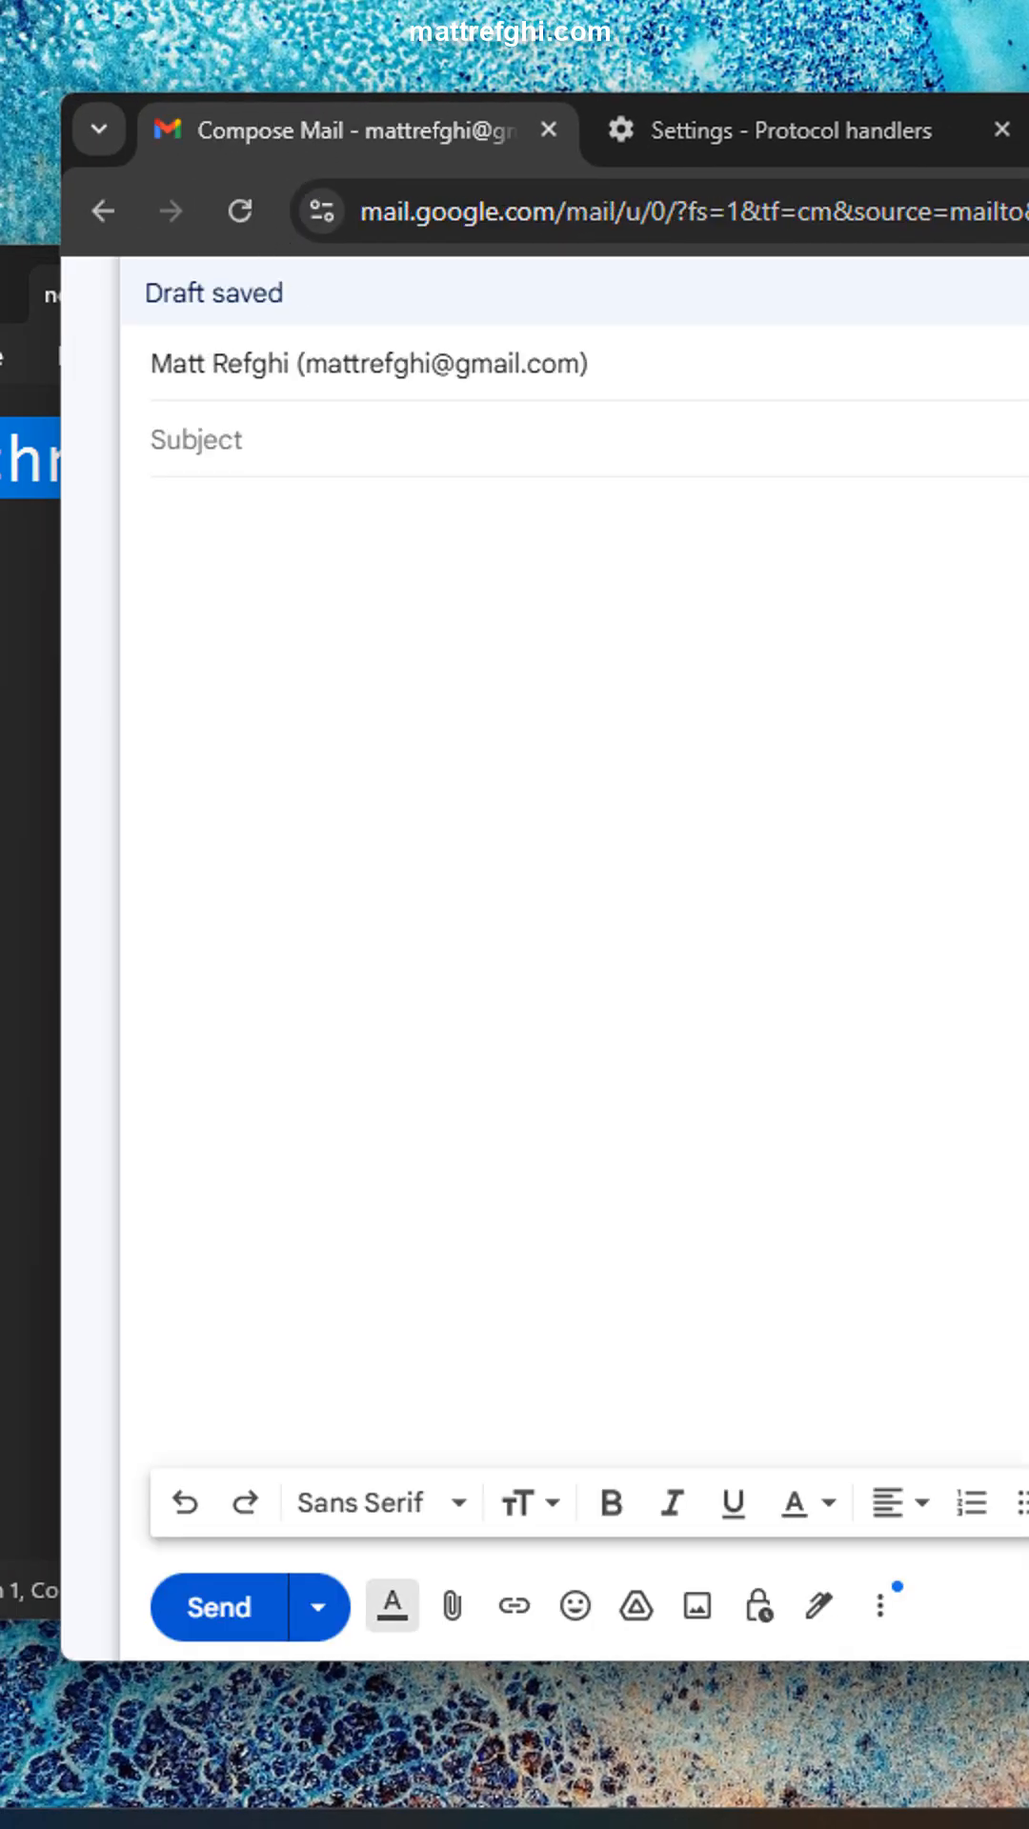